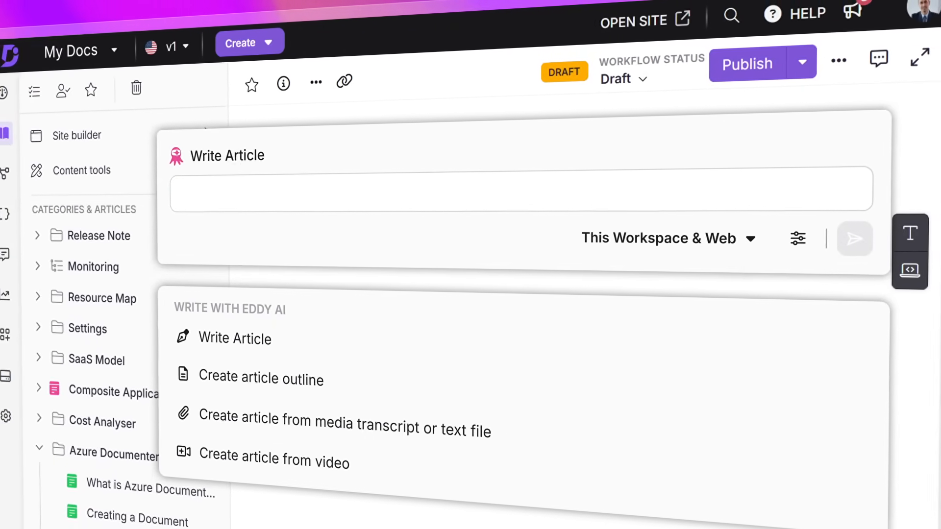
# Step: Try sample prompts, then generate the 'Intro to Lean Sigma' article from an uploaded transcript file
pyautogui.write('How do API tokens work?')
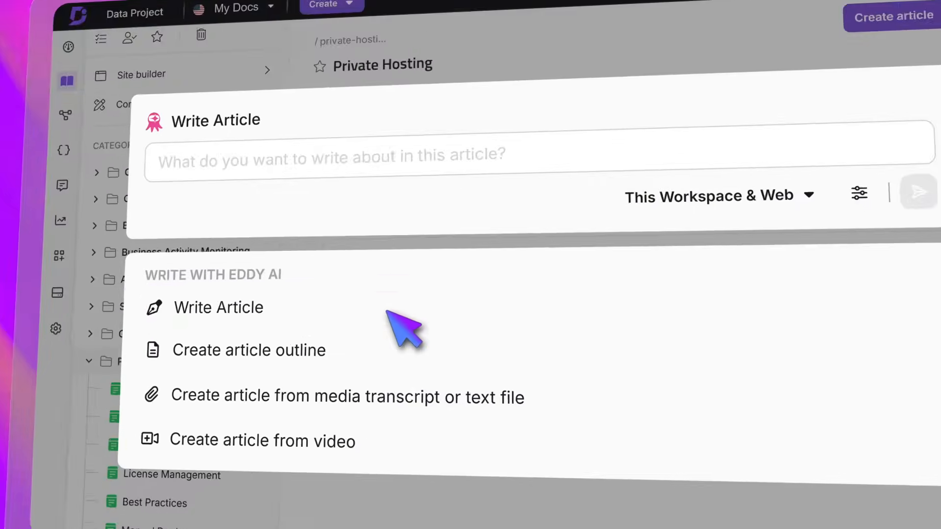
pyautogui.write('How to get started with My App.')
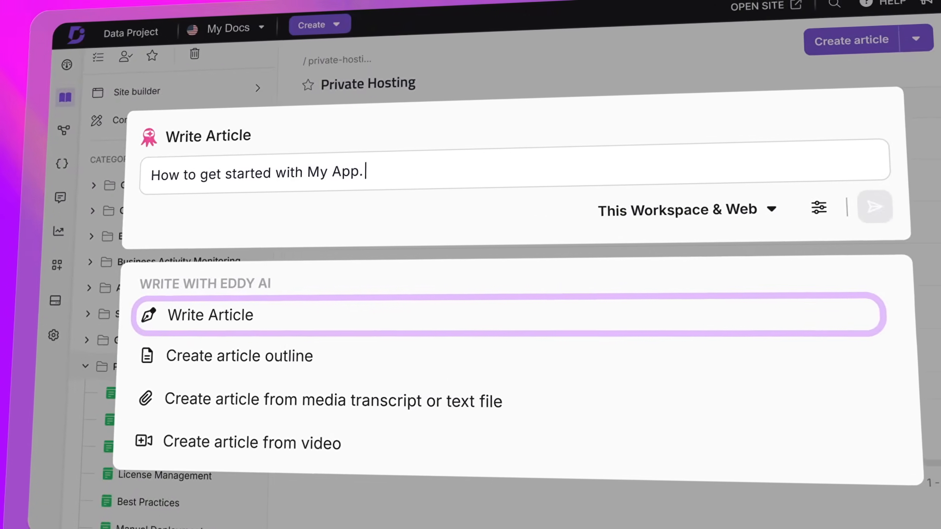
pyautogui.click(330, 400)
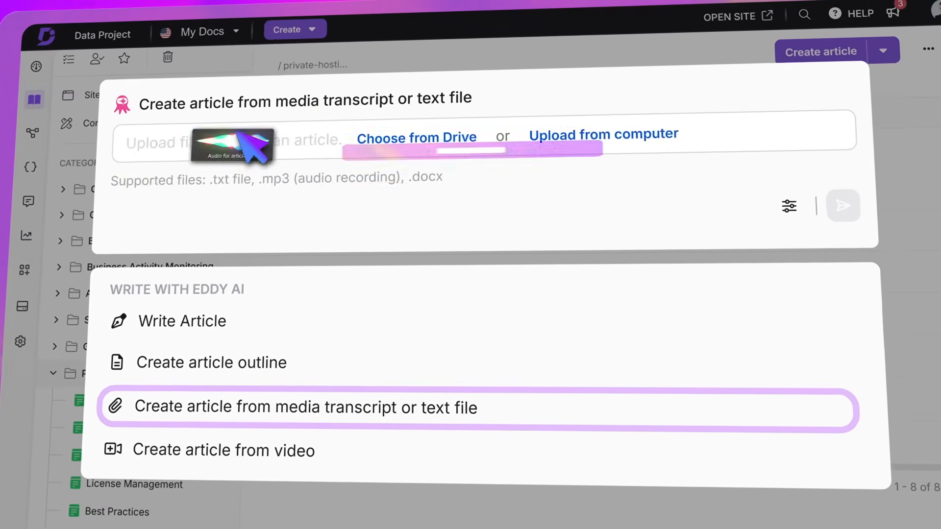
pyautogui.click(194, 458)
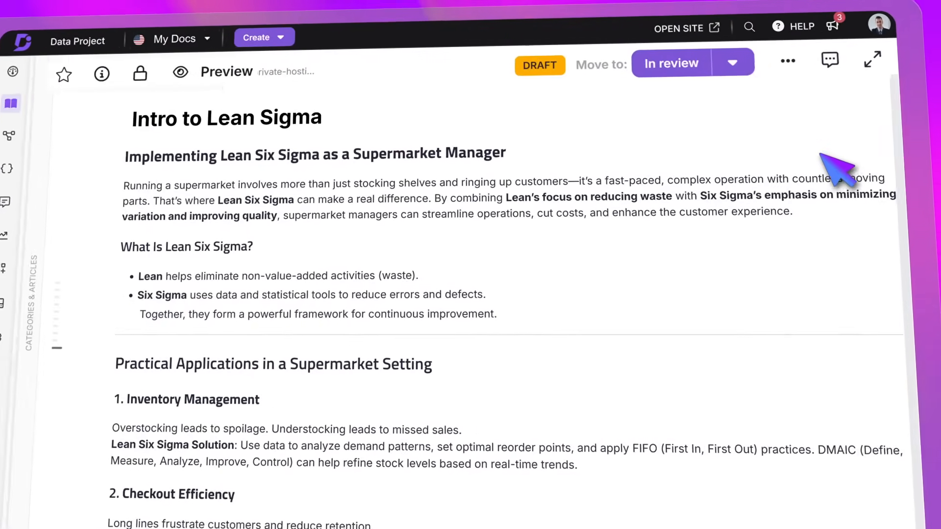
# Step: Scroll through the Lean Six Sigma draft to review it
pyautogui.scroll(-3)
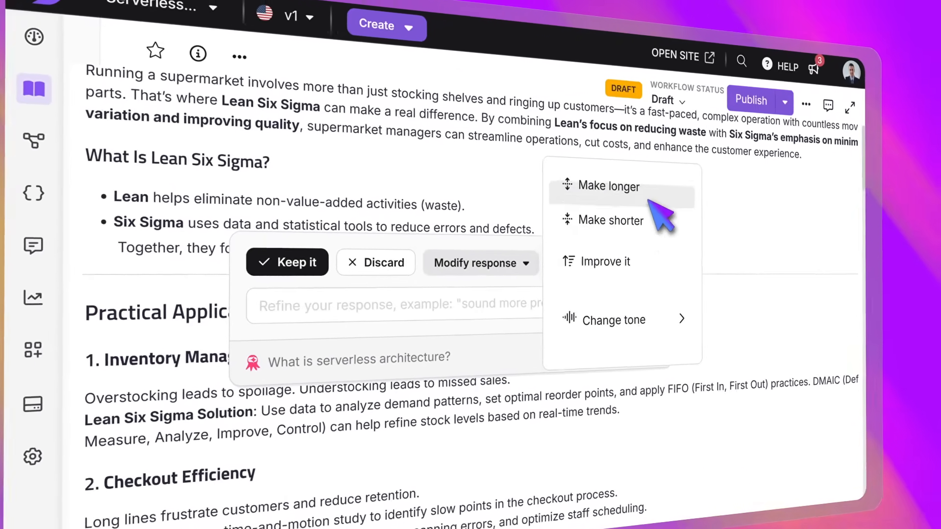
pyautogui.moveTo(622, 340)
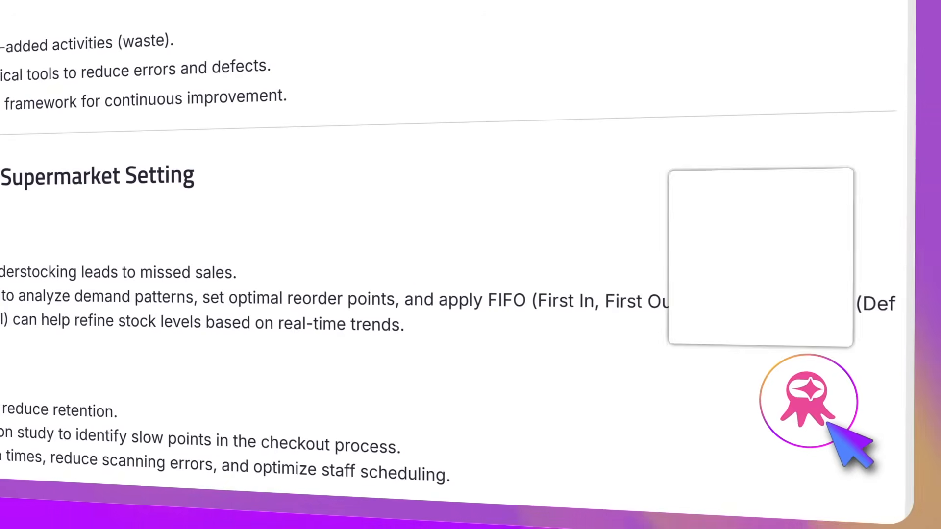
# Step: Generate Lean Six Sigma FAQs with Eddy AI and scroll through the FAQ accordion
pyautogui.click(806, 402)
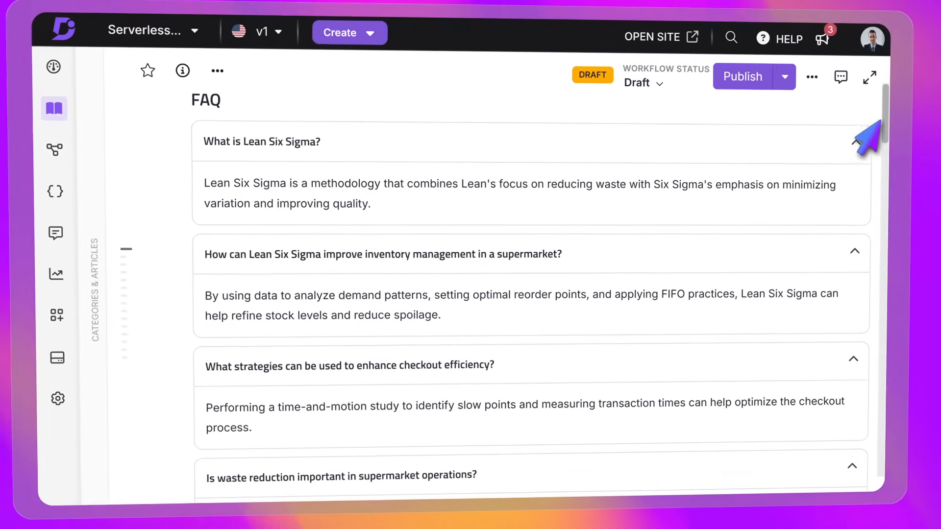
pyautogui.scroll(-3)
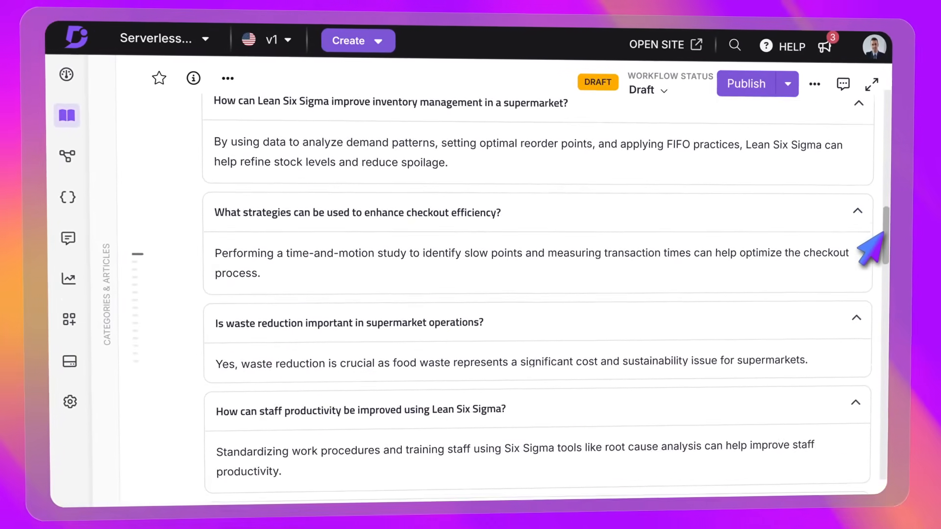
pyautogui.scroll(-3)
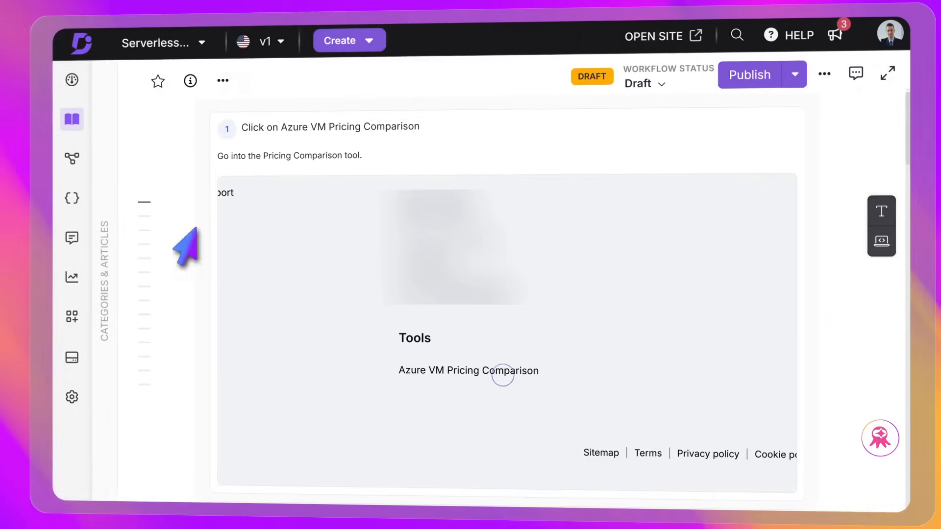
# Step: Generate a step guide starting with Azure VM Pricing Comparison and scroll through it
pyautogui.click(504, 374)
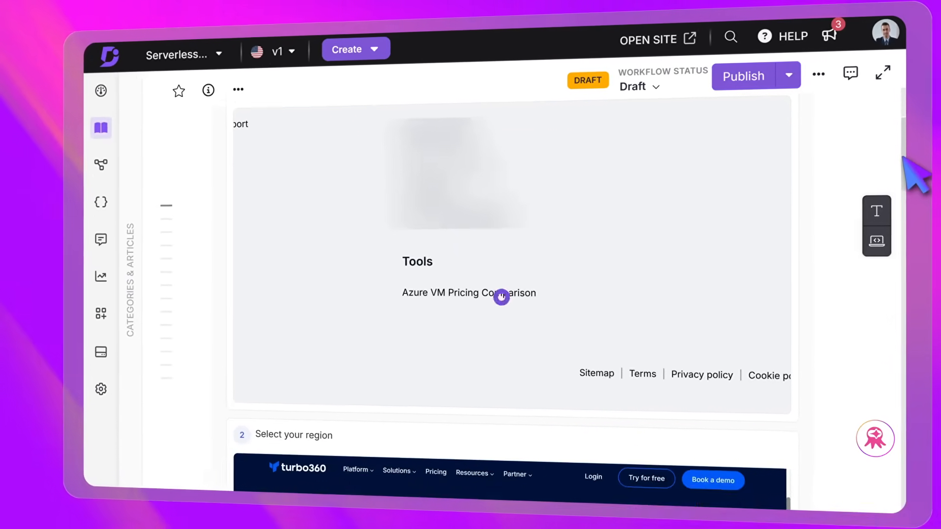
pyautogui.scroll(-3)
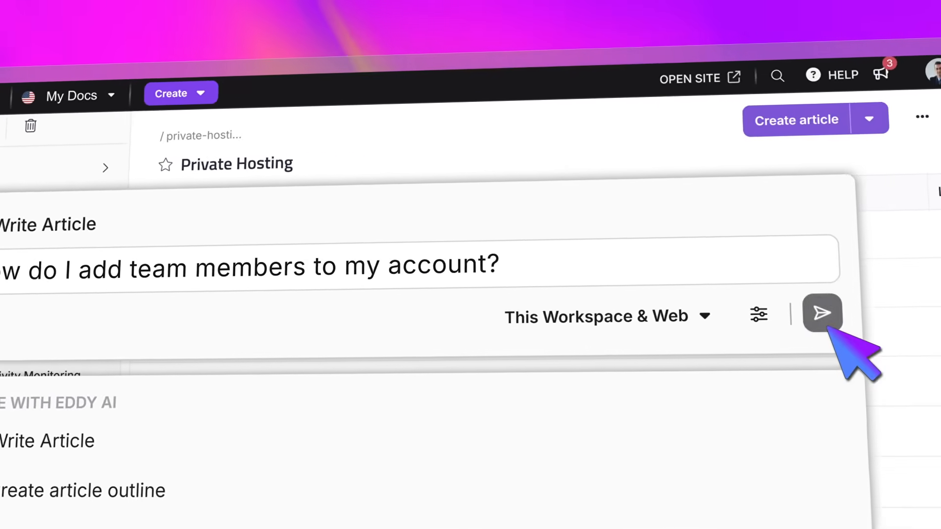
# Step: Submit the prompt 'How do I add team members to my account?'
pyautogui.click(824, 315)
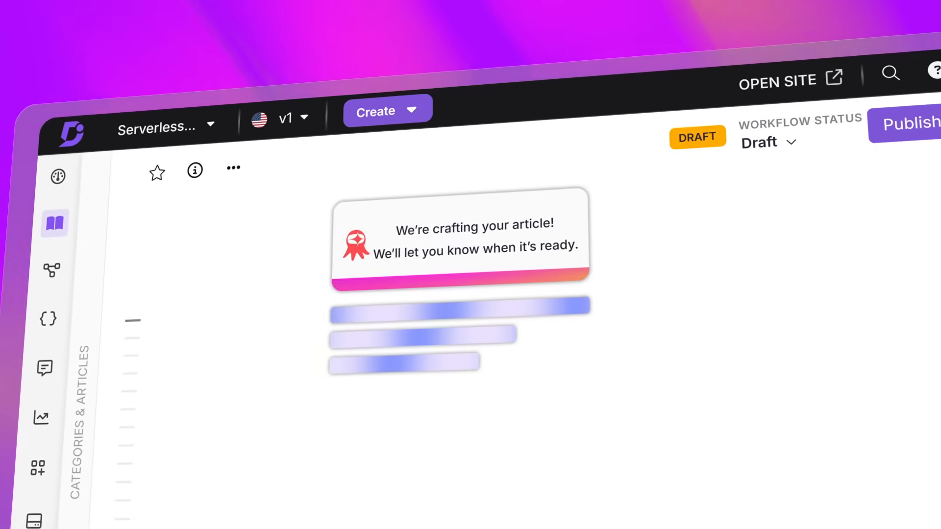